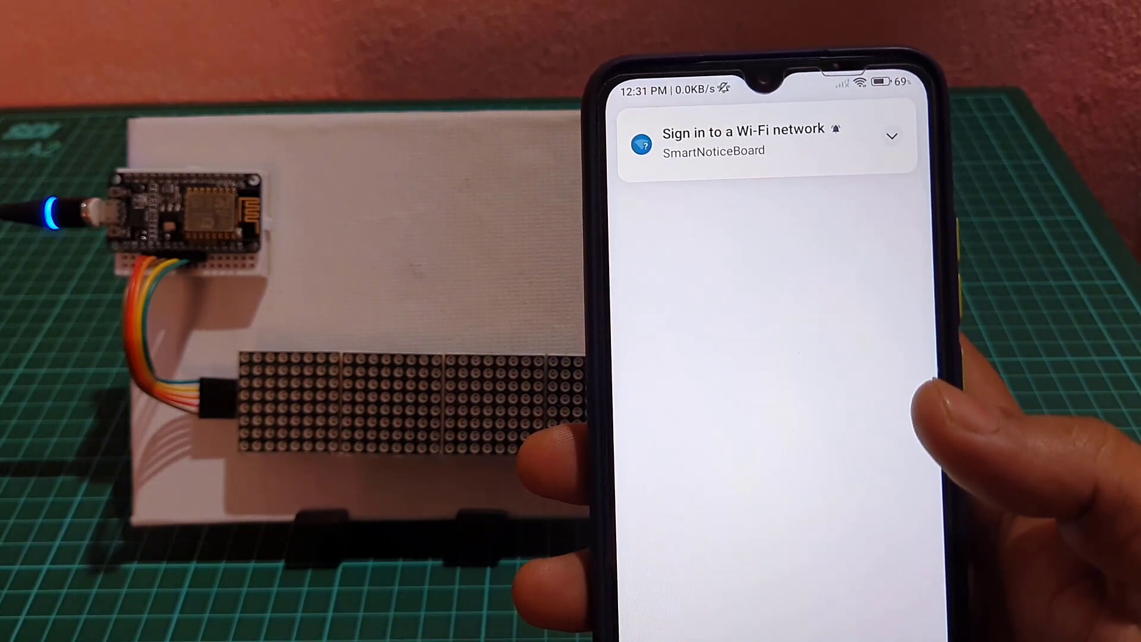
Step: Join the SmartNoticeBoard portal, select the IoT Projects Ideas network and enter its password
{"action": "left_click", "coordinate": [742, 140]}
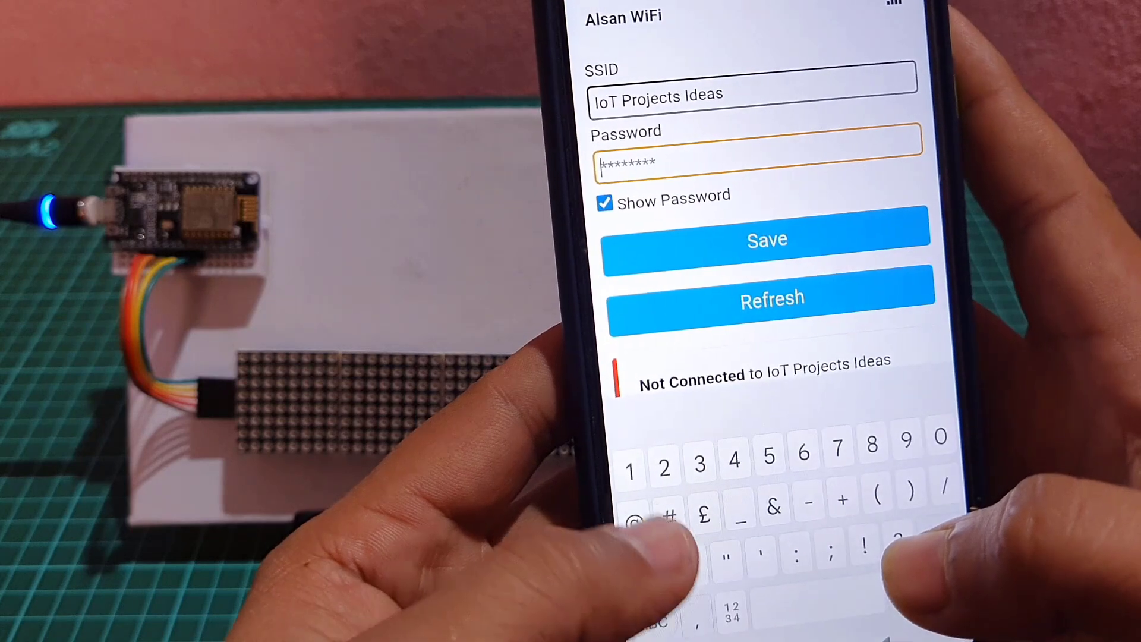
{"action": "type", "text": "1"}
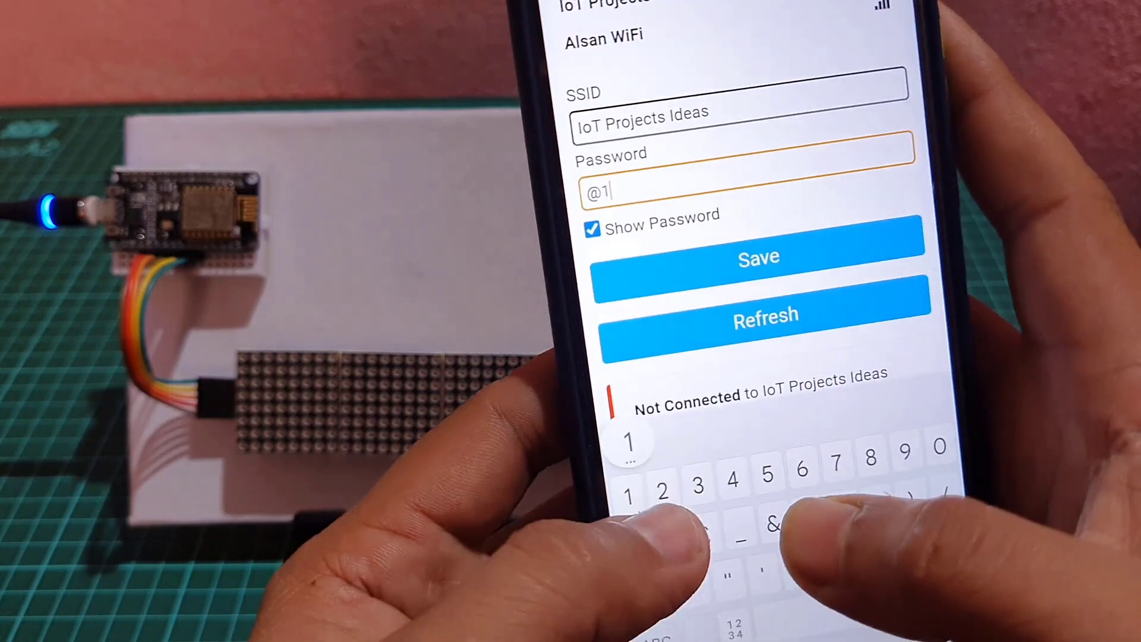
{"action": "type", "text": "234"}
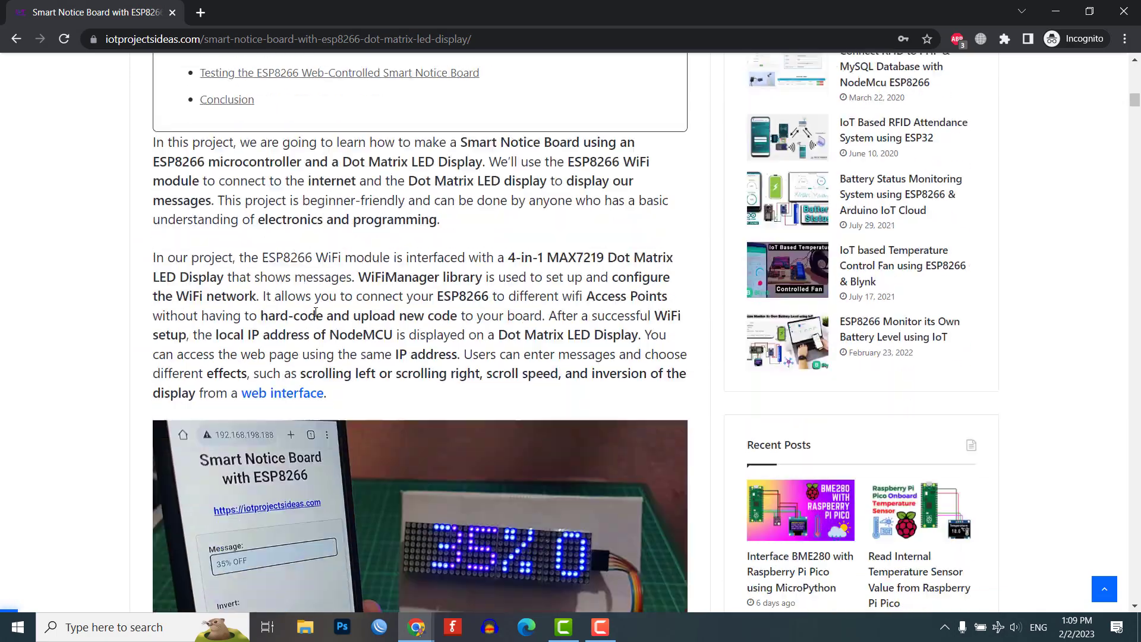
Step: Scroll the article past pin configuration, Gerber, code and WiFi setup to the IP-address section
{"action": "scroll", "scroll_direction": "down", "scroll_amount": 3}
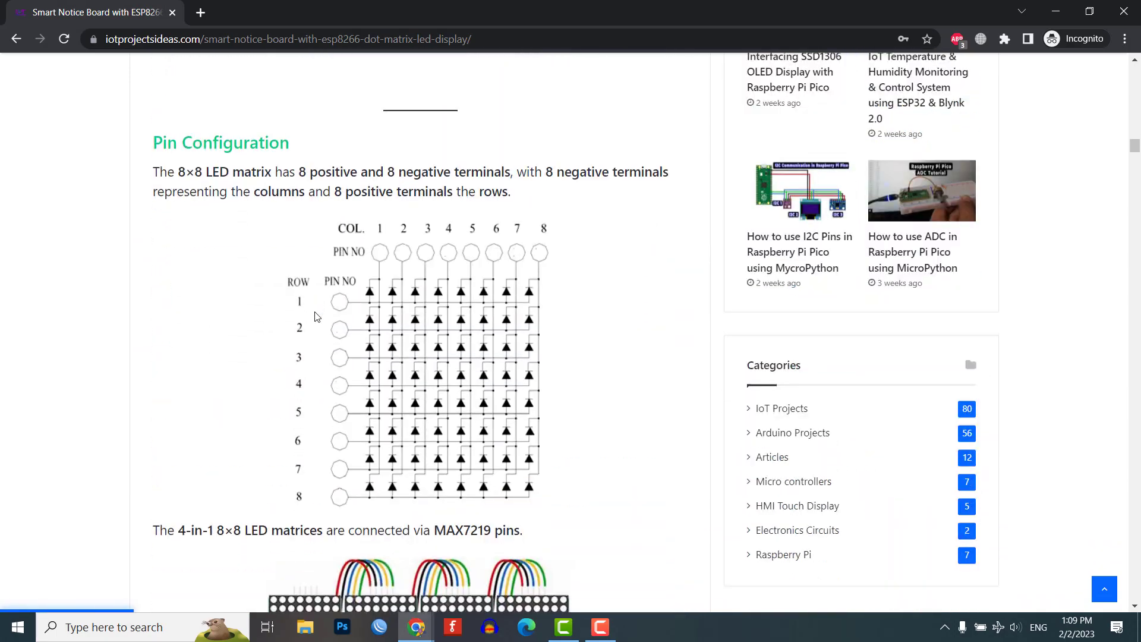
{"action": "scroll", "scroll_direction": "down", "scroll_amount": 3}
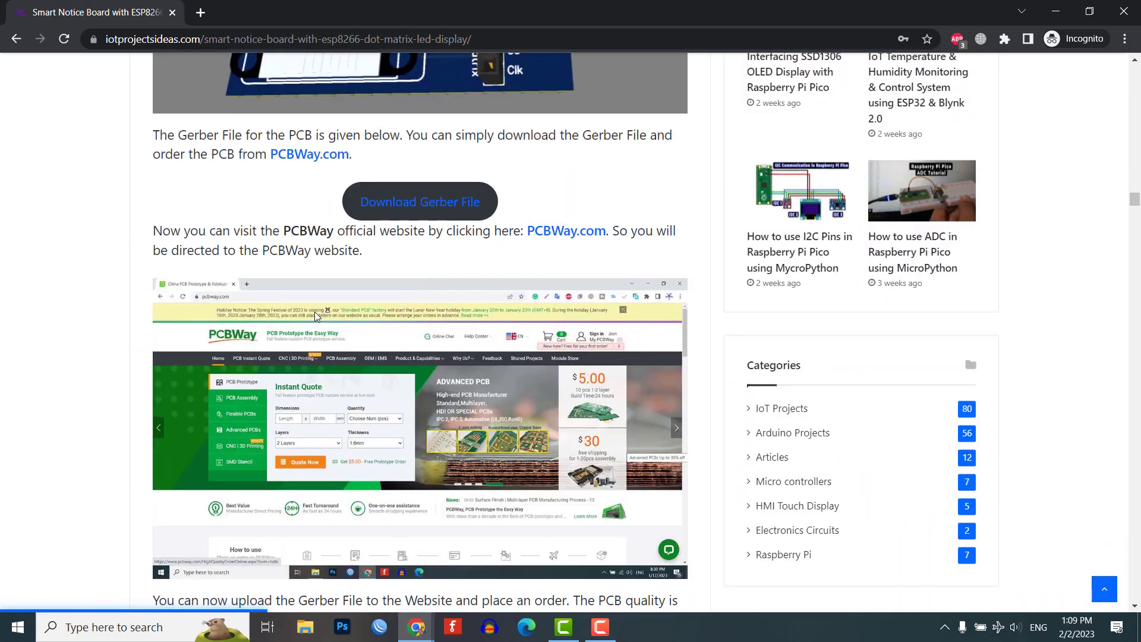
{"action": "scroll", "scroll_direction": "down", "scroll_amount": 3}
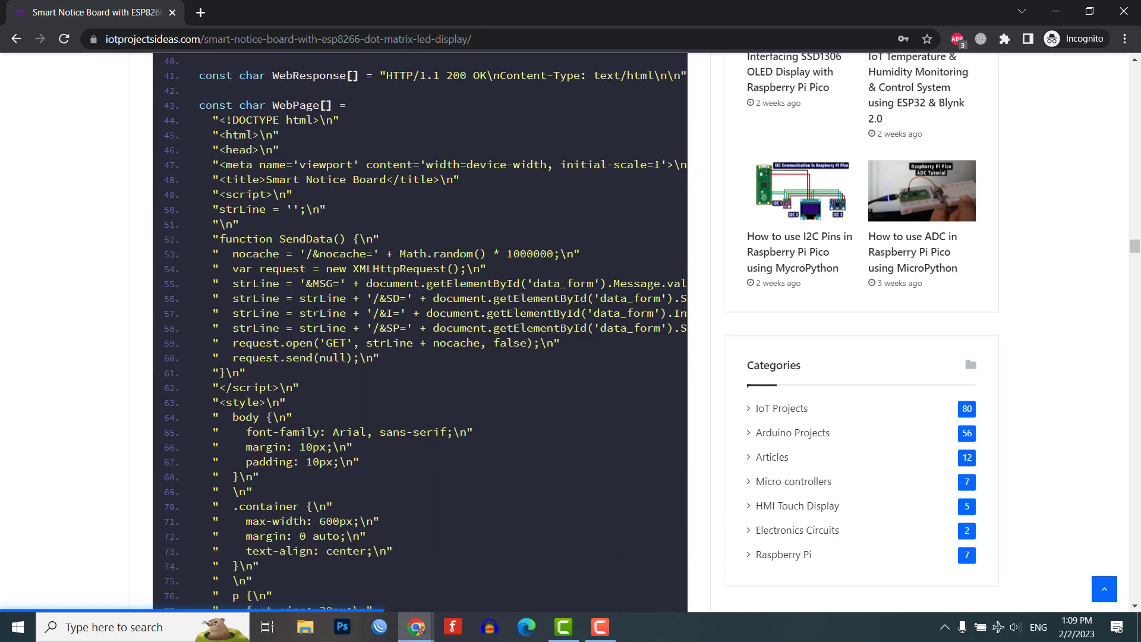
{"action": "scroll", "scroll_direction": "down", "scroll_amount": 3}
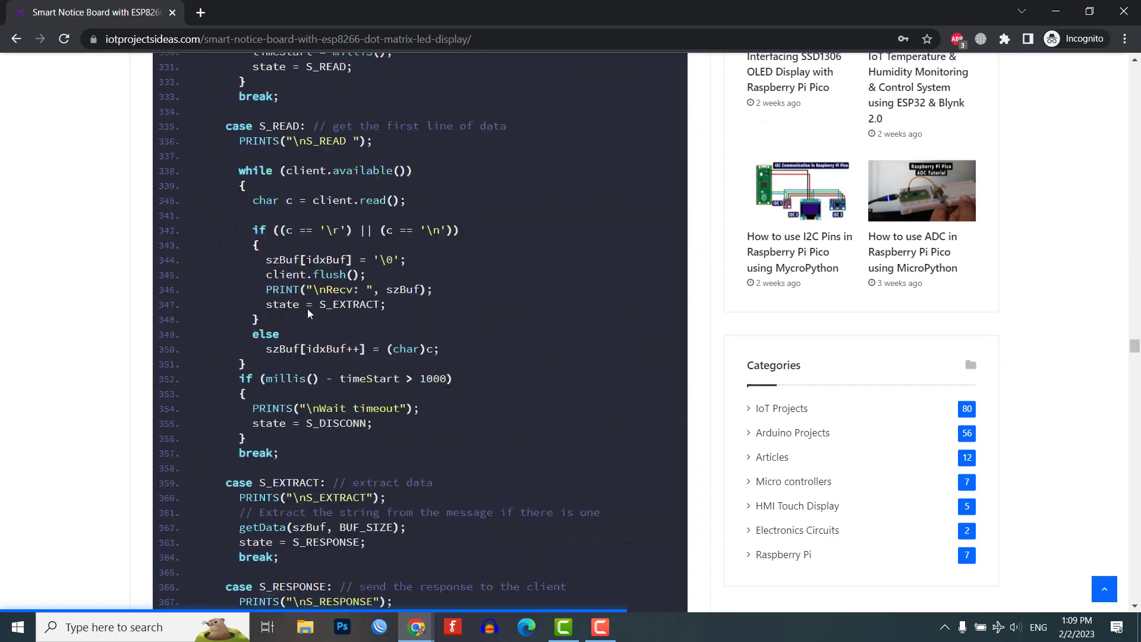
{"action": "scroll", "scroll_direction": "up", "scroll_amount": 3}
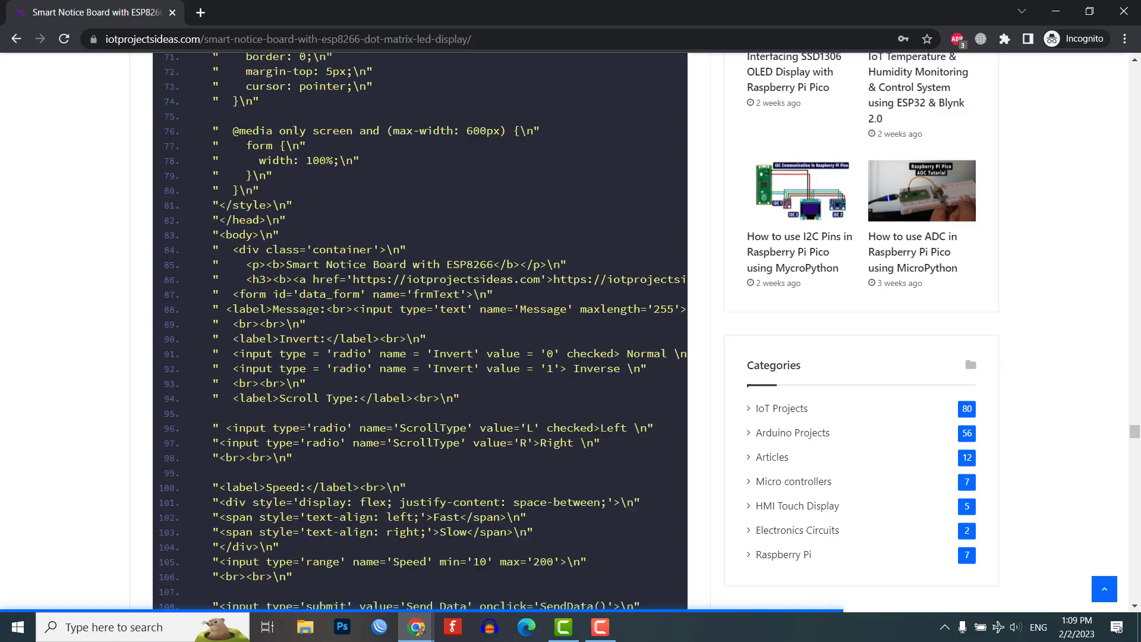
{"action": "scroll", "scroll_direction": "up", "scroll_amount": 3}
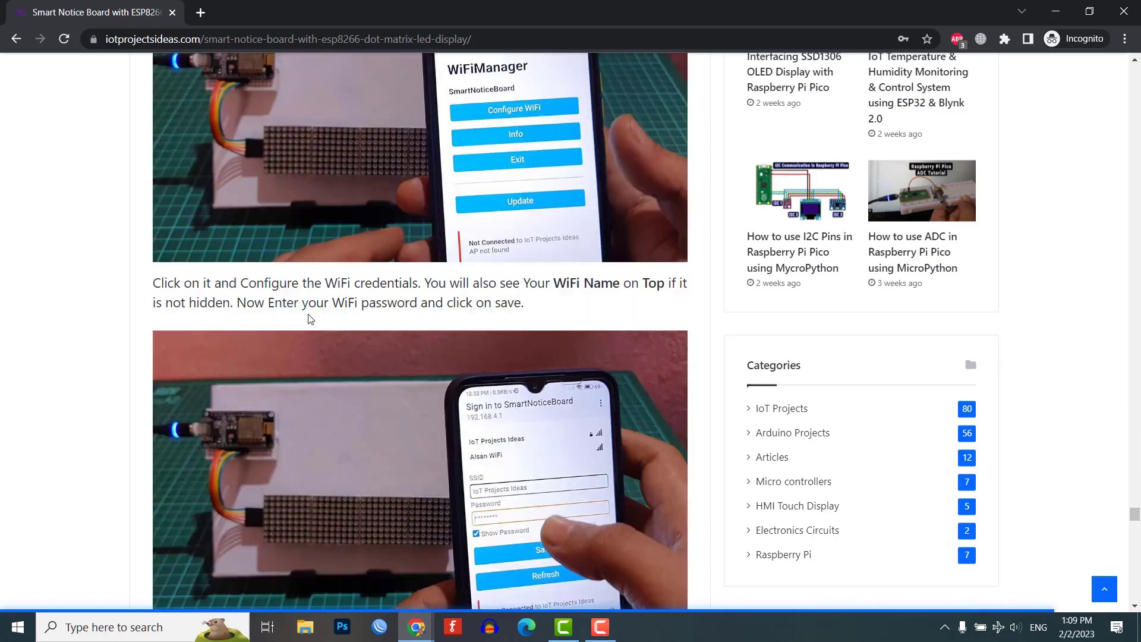
{"action": "scroll", "scroll_direction": "down", "scroll_amount": 3}
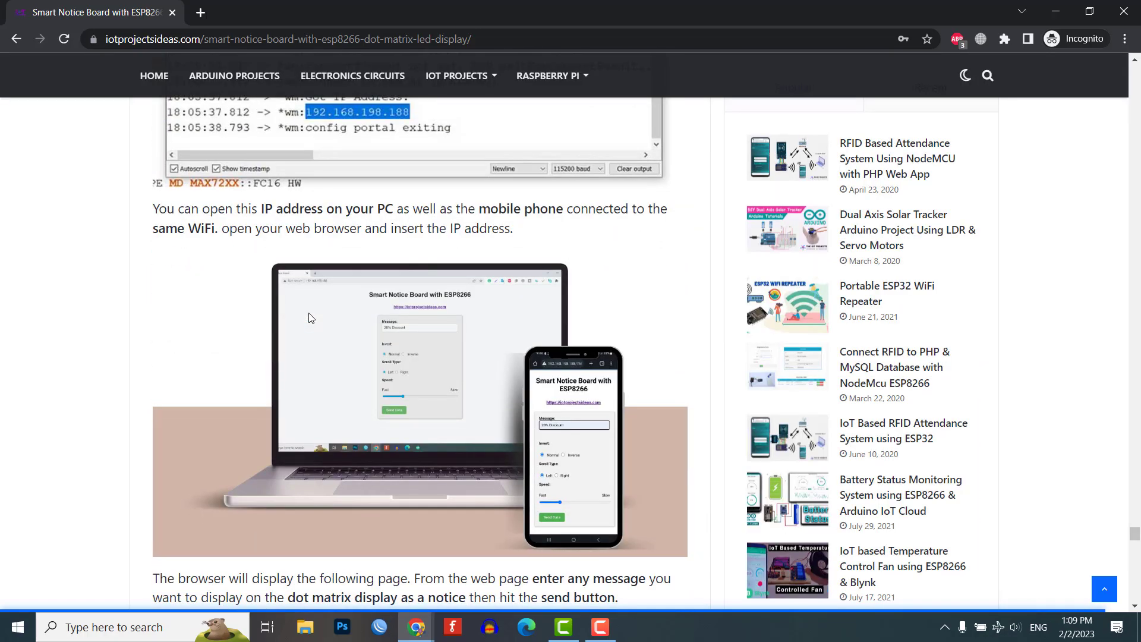